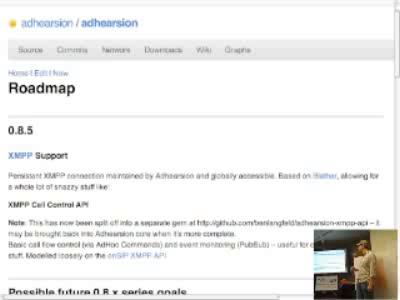
scroll("down", 3)
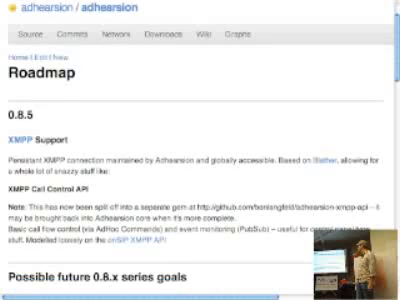
scroll("down", 3)
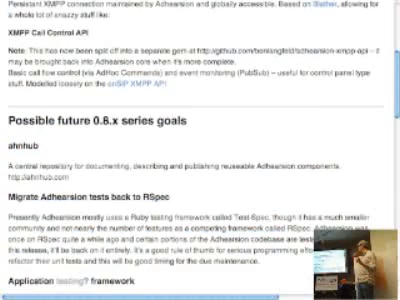
scroll("down", 3)
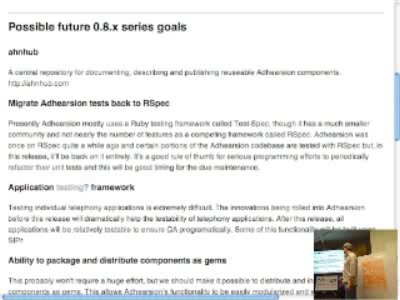
scroll("down", 3)
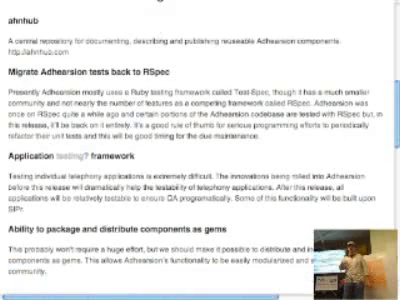
scroll("down", 3)
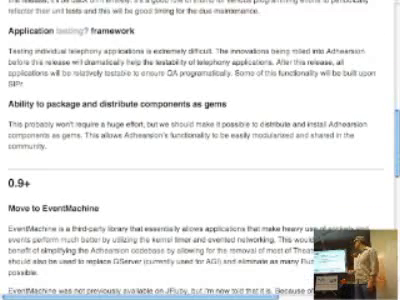
scroll("down", 3)
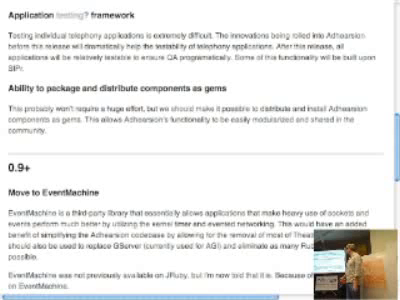
scroll("down", 3)
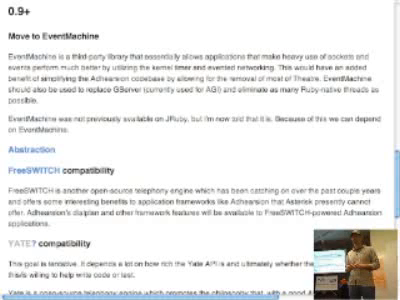
scroll("down", 3)
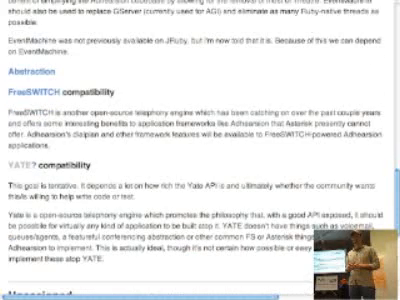
scroll("down", 3)
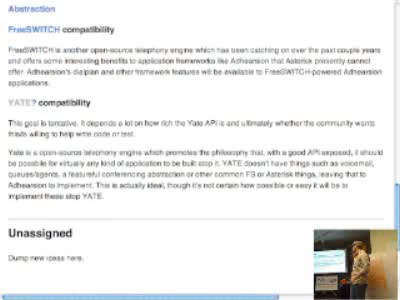
scroll("down", 3)
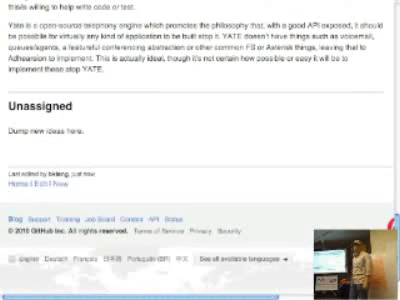